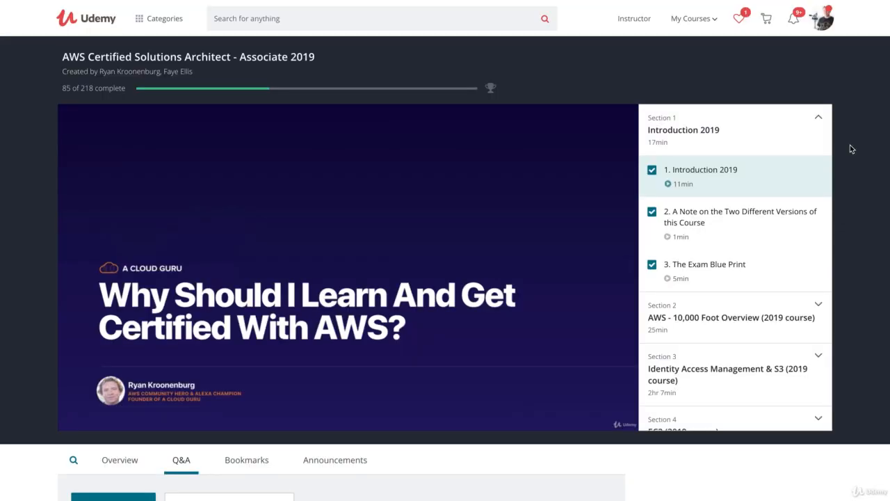
pyautogui.moveTo(721, 140)
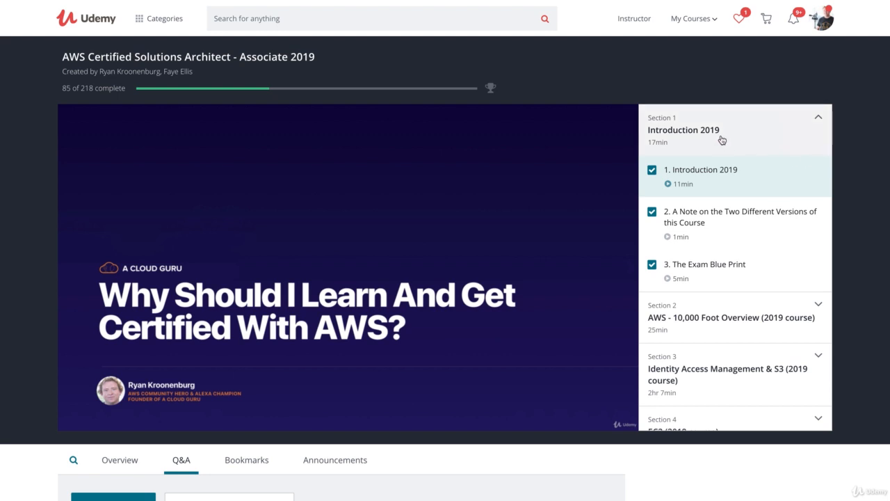
pyautogui.moveTo(671, 124)
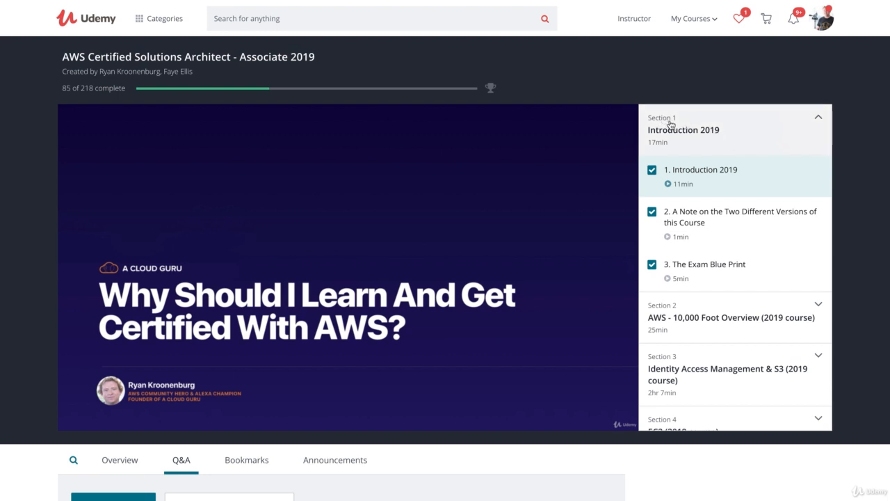
# - Scroll to lecture 35 'Using Boot Strap Scripts' and briefly view its bootstrapscript.sh resource
pyautogui.scroll(-3)
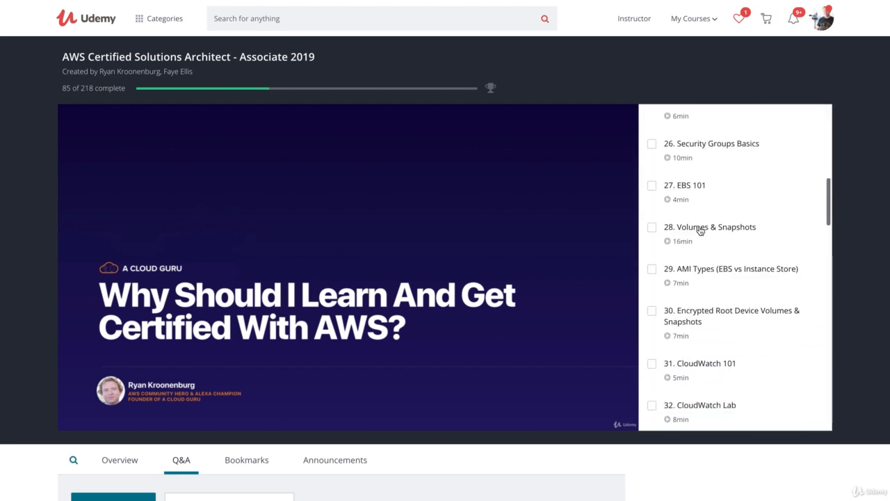
pyautogui.scroll(-3)
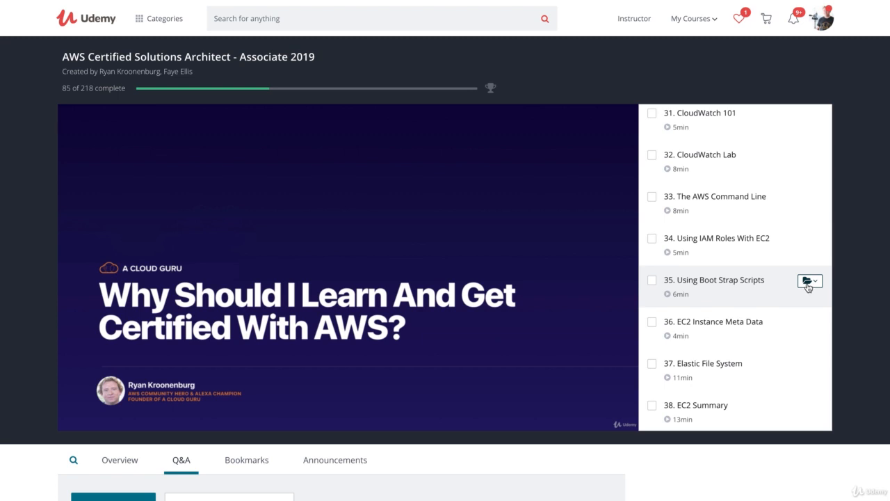
pyautogui.moveTo(799, 250)
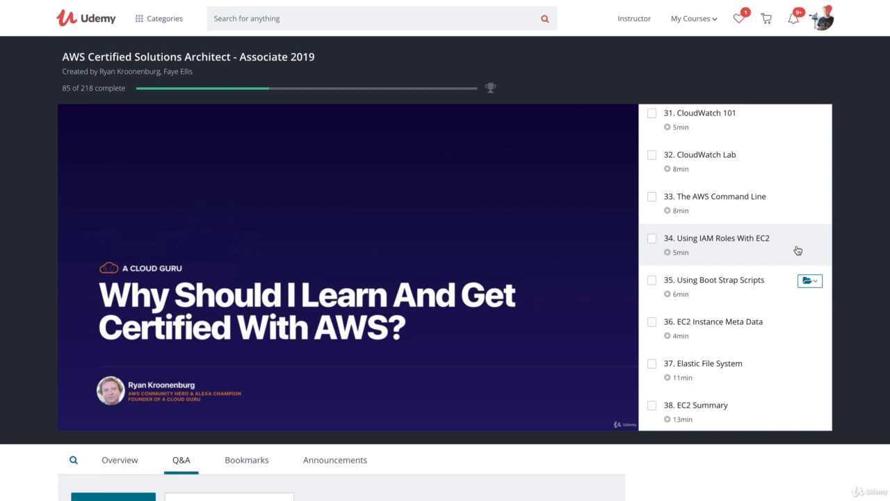
pyautogui.moveTo(810, 285)
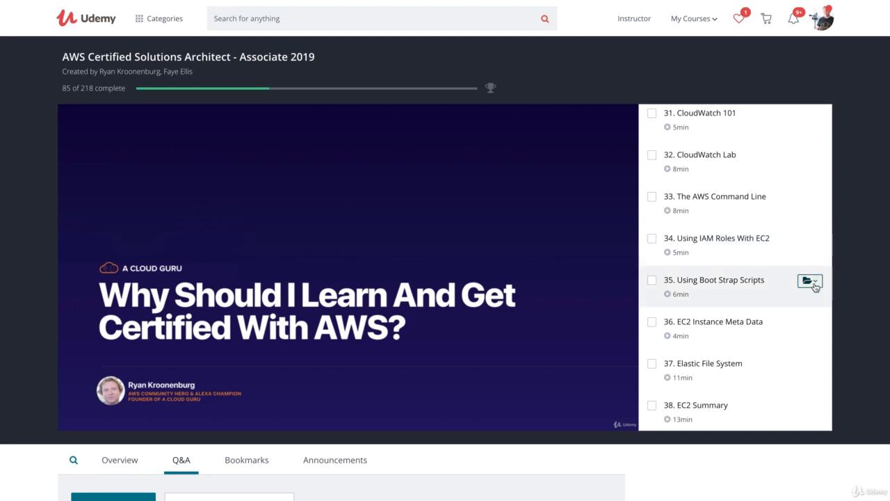
pyautogui.click(810, 280)
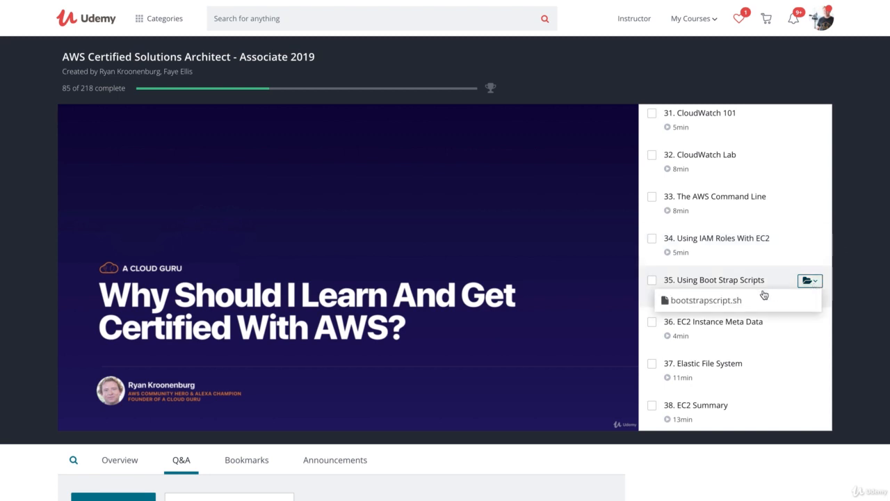
pyautogui.click(809, 280)
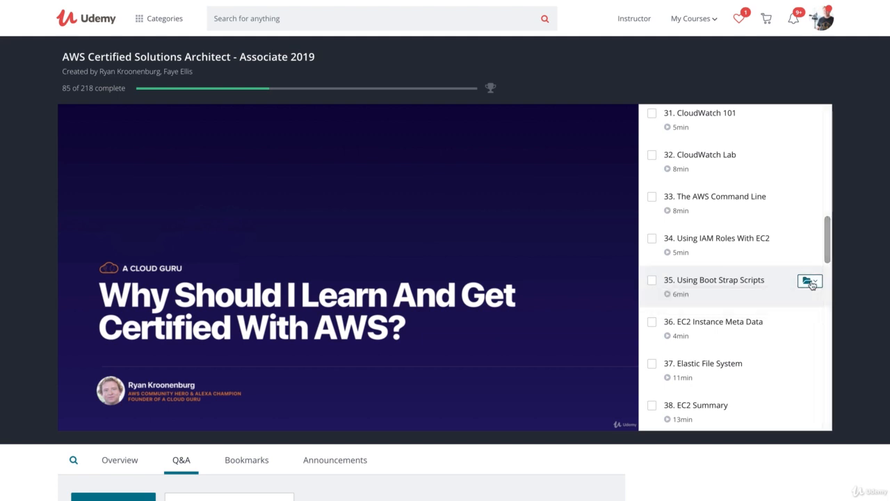